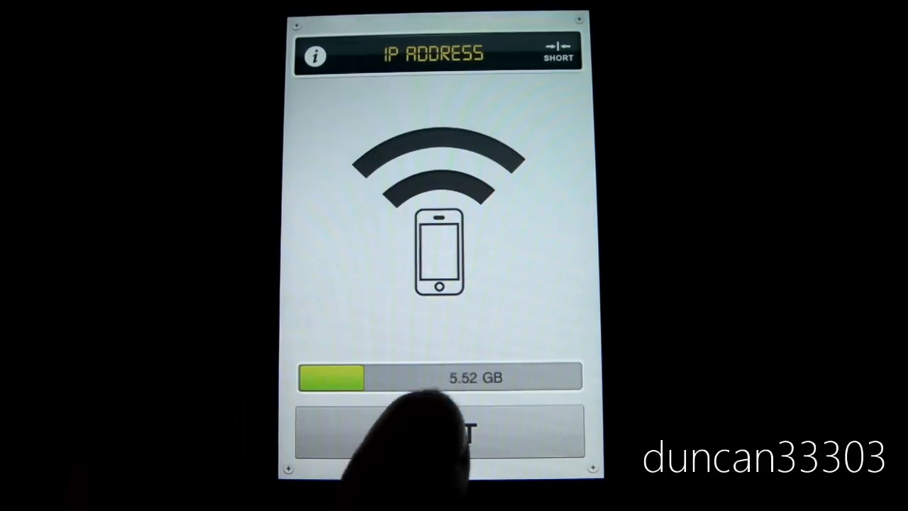
# - Start Simple Drive's Wi-Fi sharing server on the iPod
pyautogui.click(438, 431)
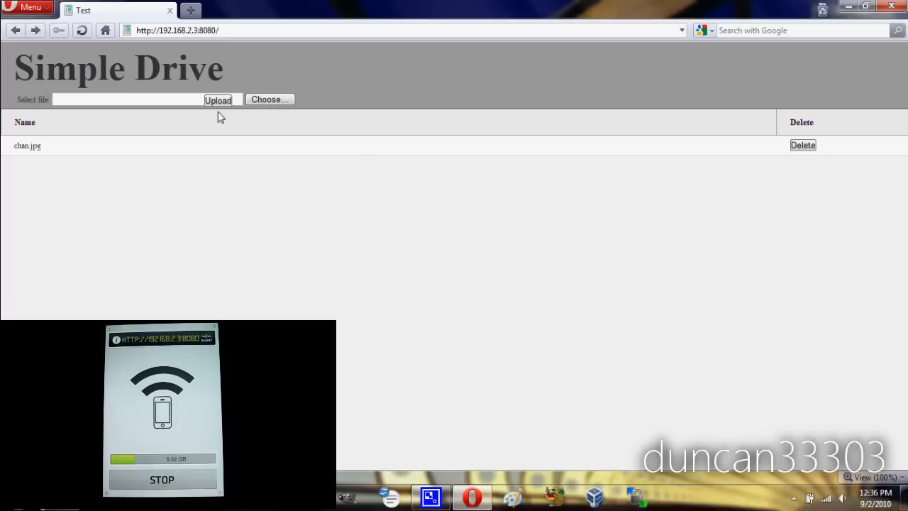
pyautogui.moveTo(241, 123)
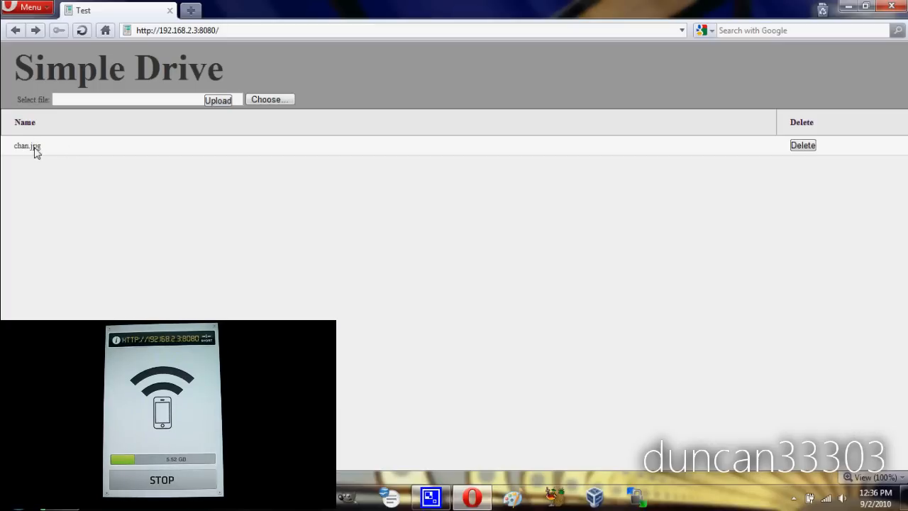
pyautogui.click(27, 145)
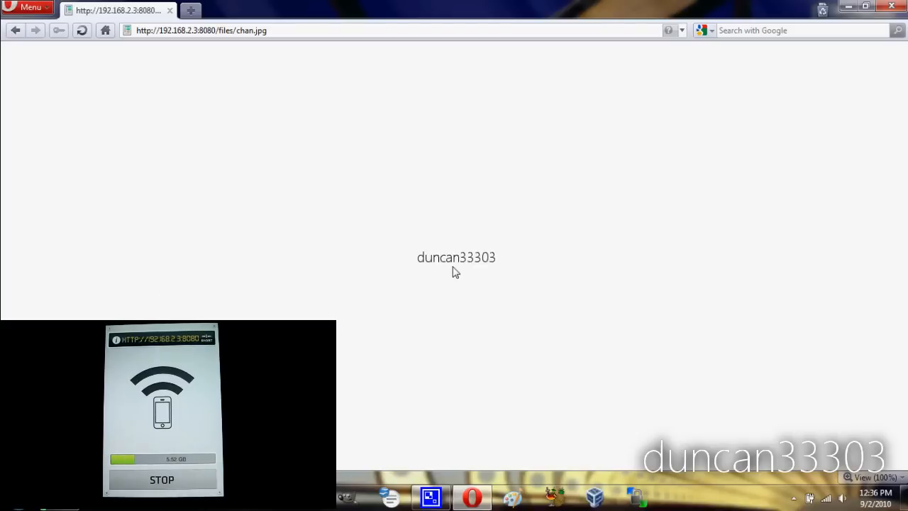
pyautogui.moveTo(455, 294)
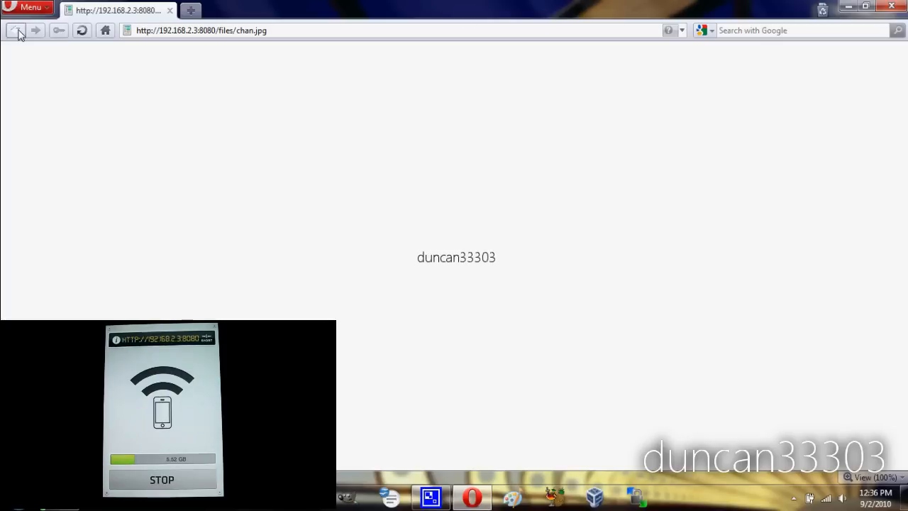
pyautogui.click(16, 29)
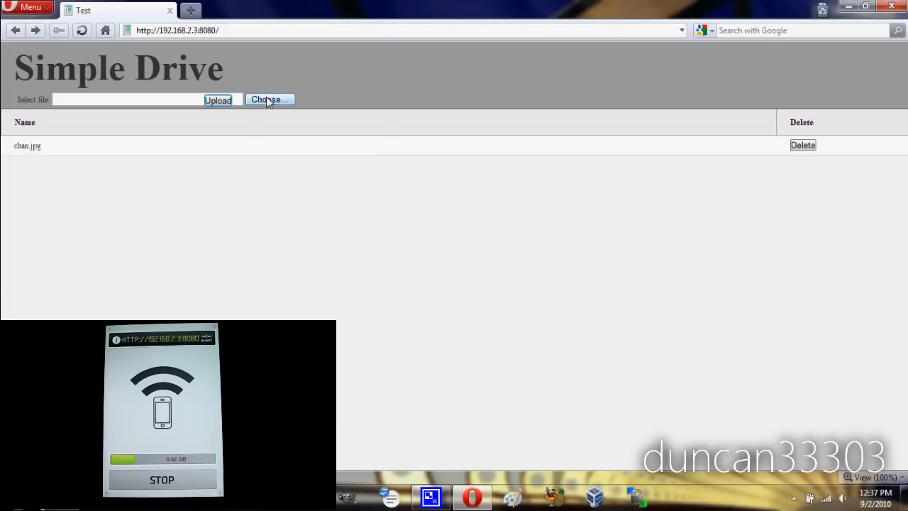
# - Upload logo.png from the Desktop through the Simple Drive web page
pyautogui.click(268, 100)
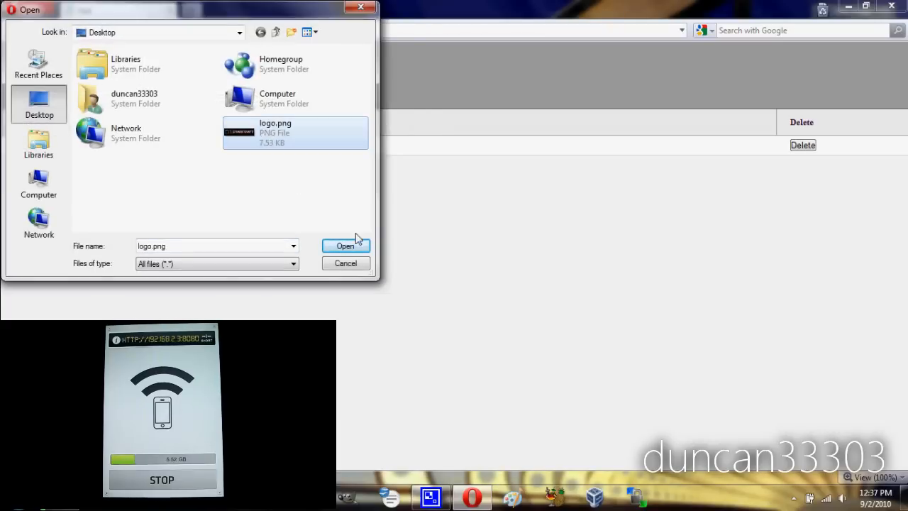
pyautogui.click(345, 245)
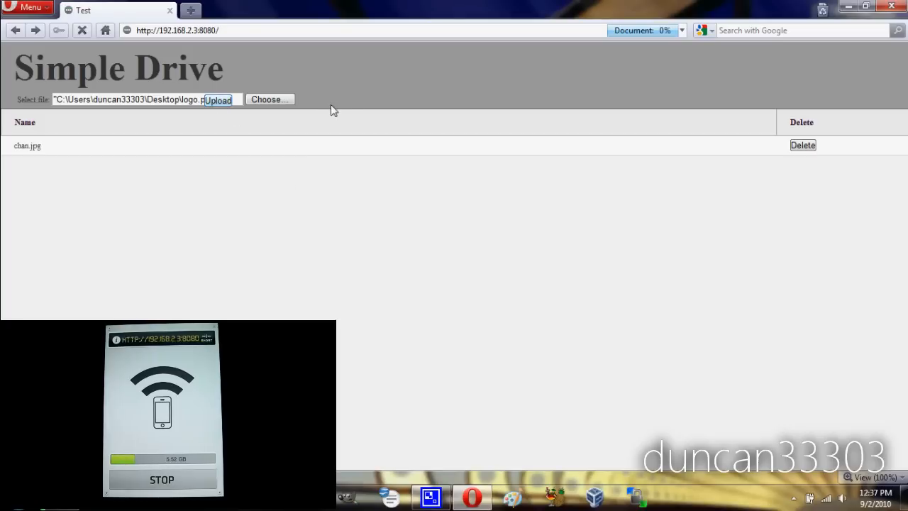
pyautogui.click(218, 99)
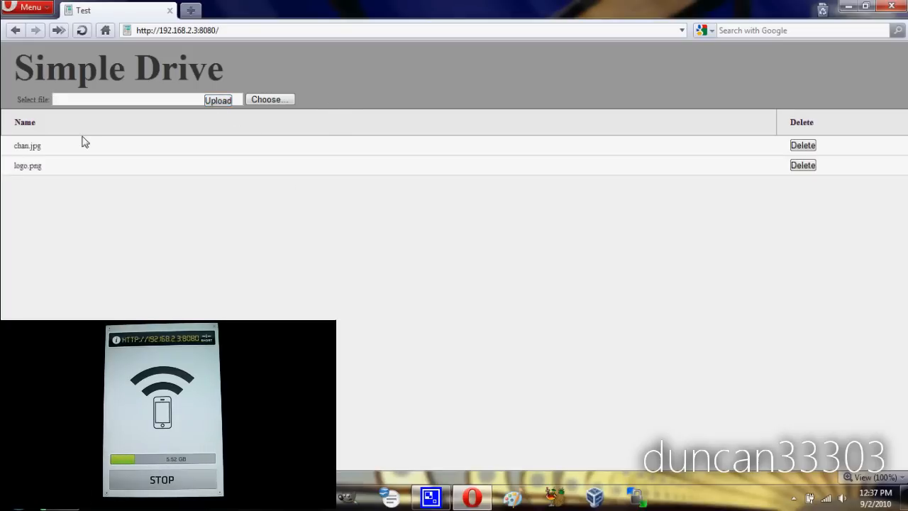
pyautogui.click(28, 165)
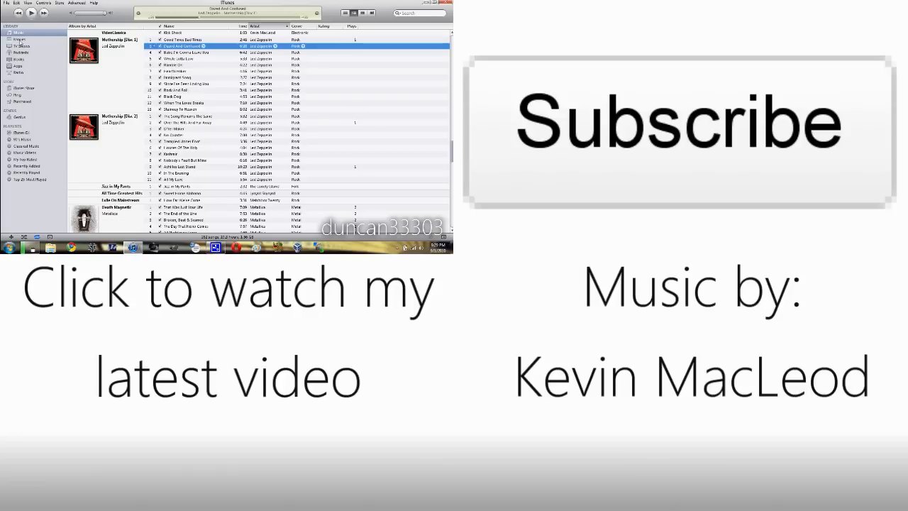
pyautogui.click(18, 66)
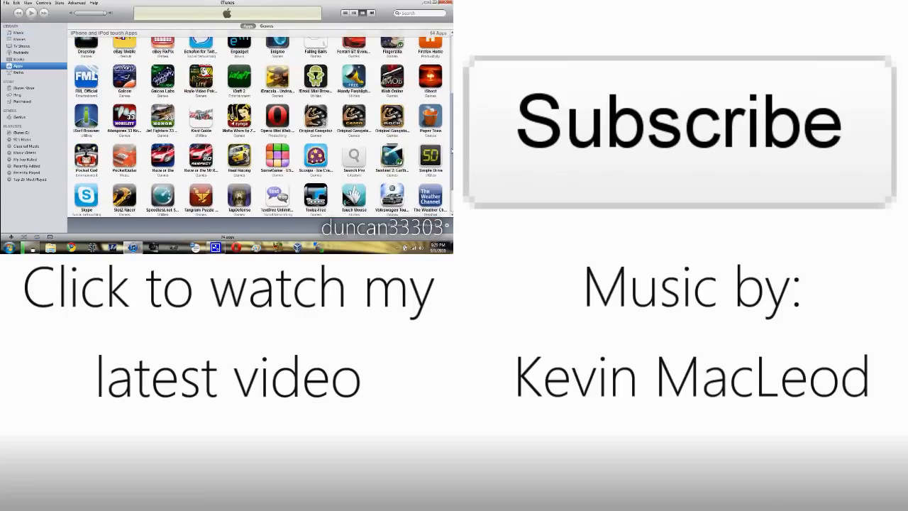